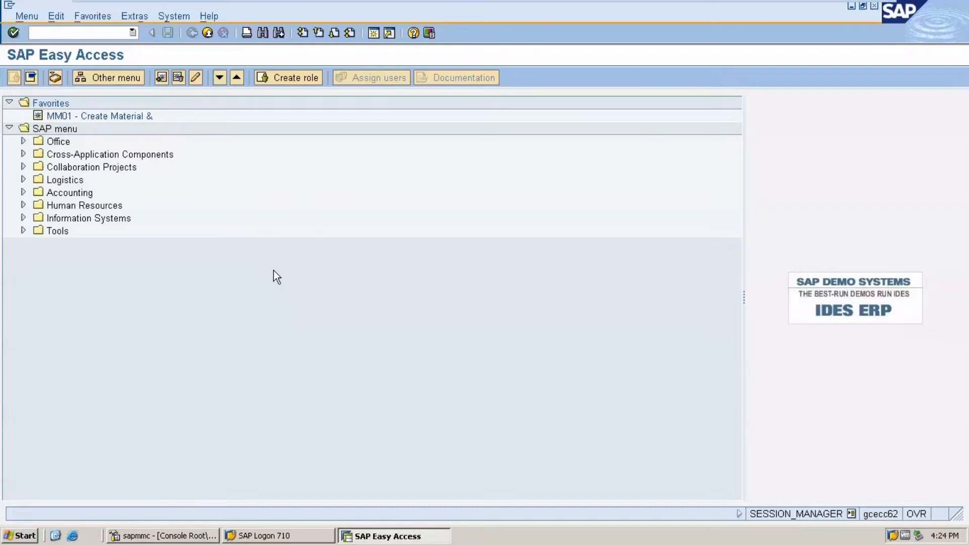
- Launch transaction ST22 via the /ST22 command to reach the ABAP Runtime Error screen
left_click(74, 32)
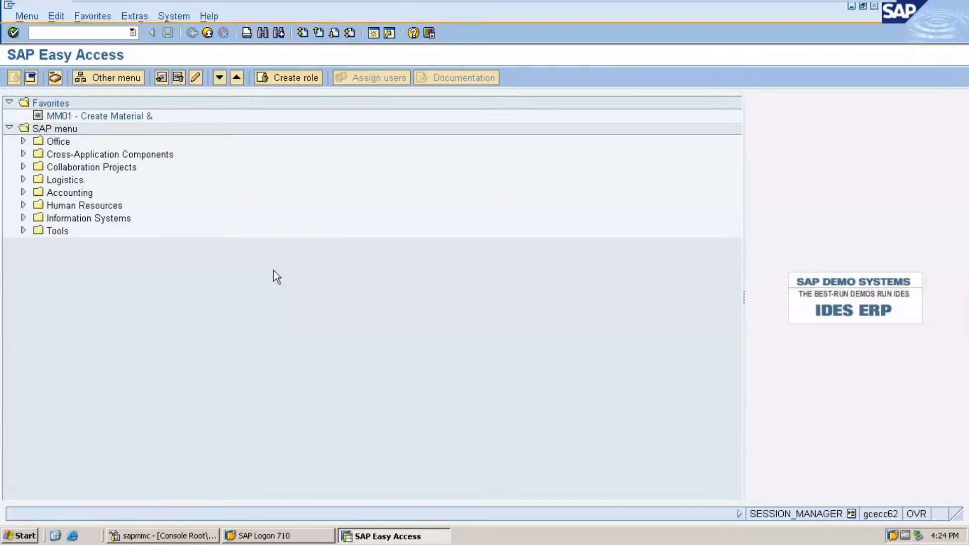
type("/")
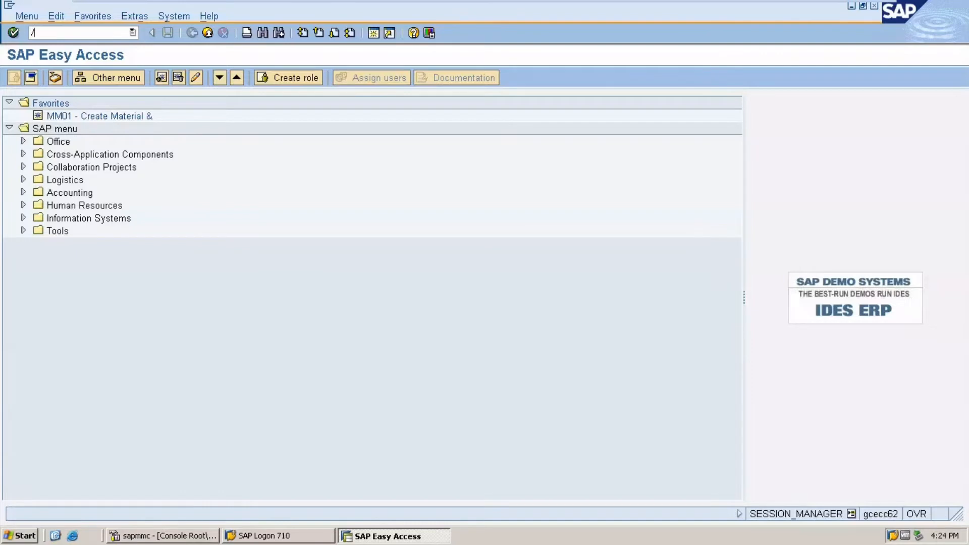
type("ST22")
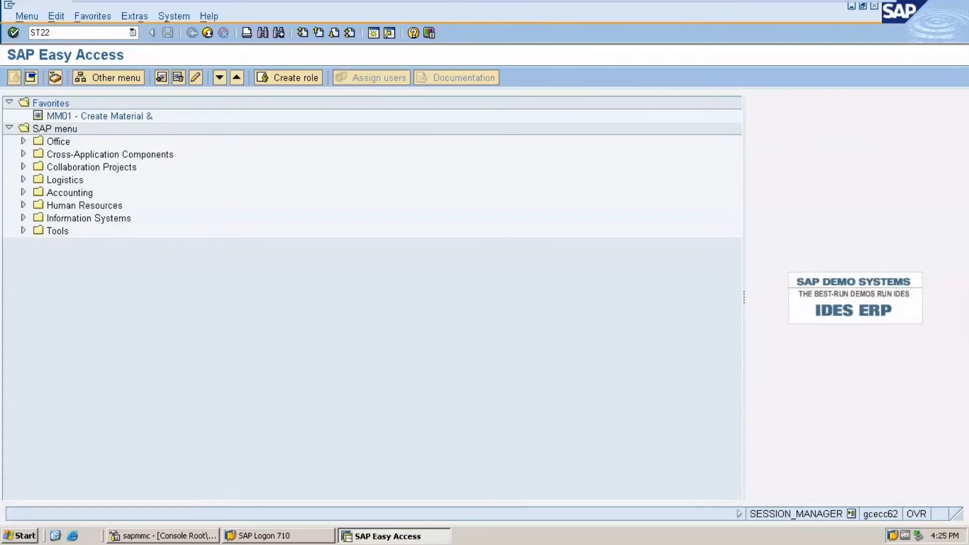
left_click(81, 33)
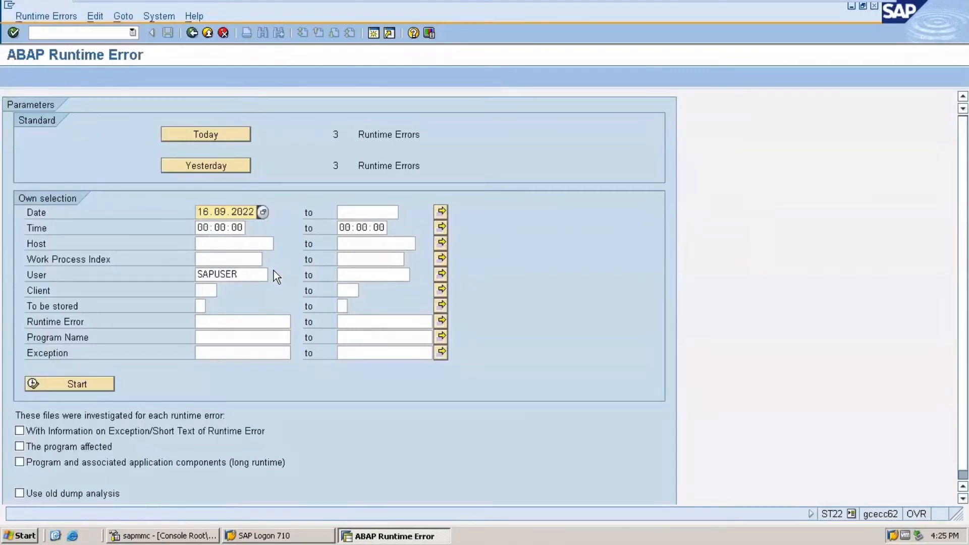
mouse_move(128, 58)
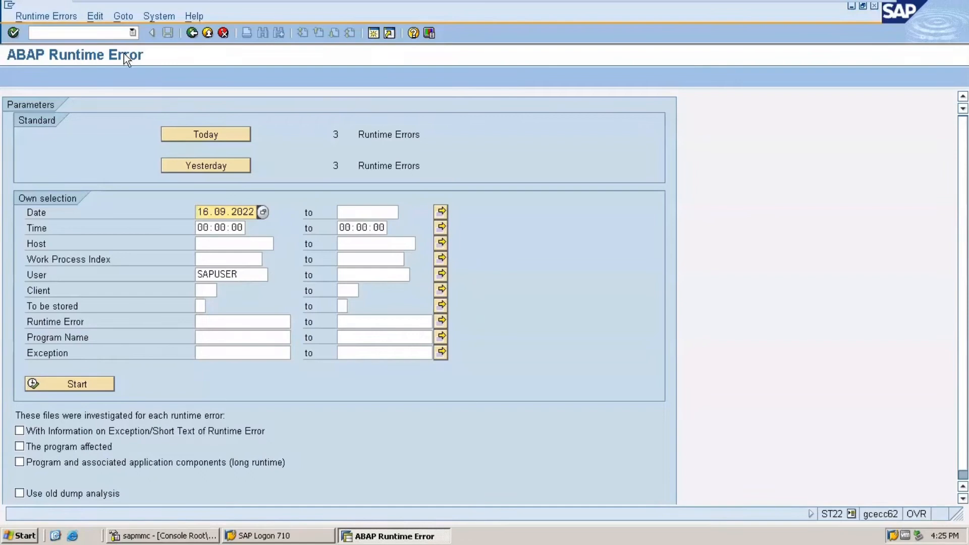
- Reveal the Goto options: Reorganize, Overview and Statistics for runtime errors
left_click(122, 17)
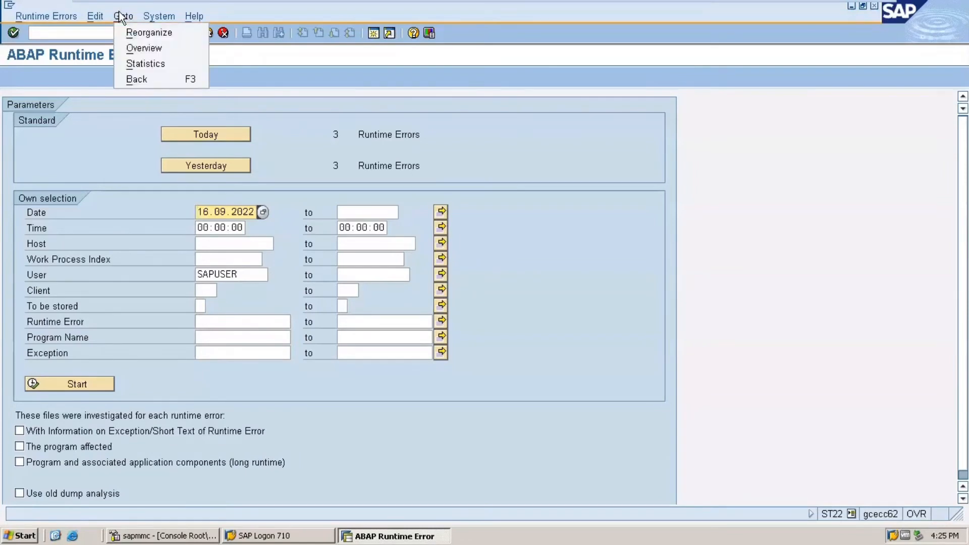
mouse_move(149, 32)
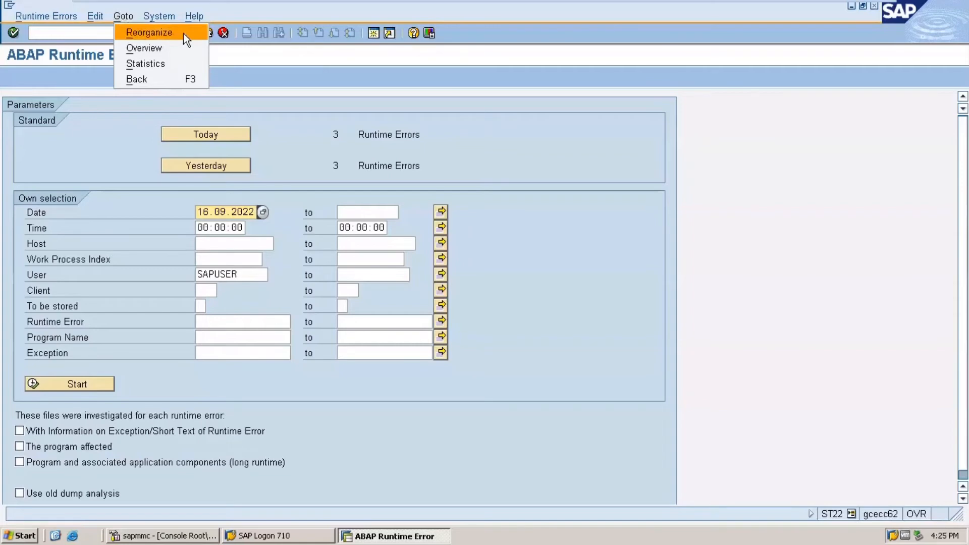
- Choose Reorganize to get the dialog set to delete errors older than 260 days
left_click(149, 32)
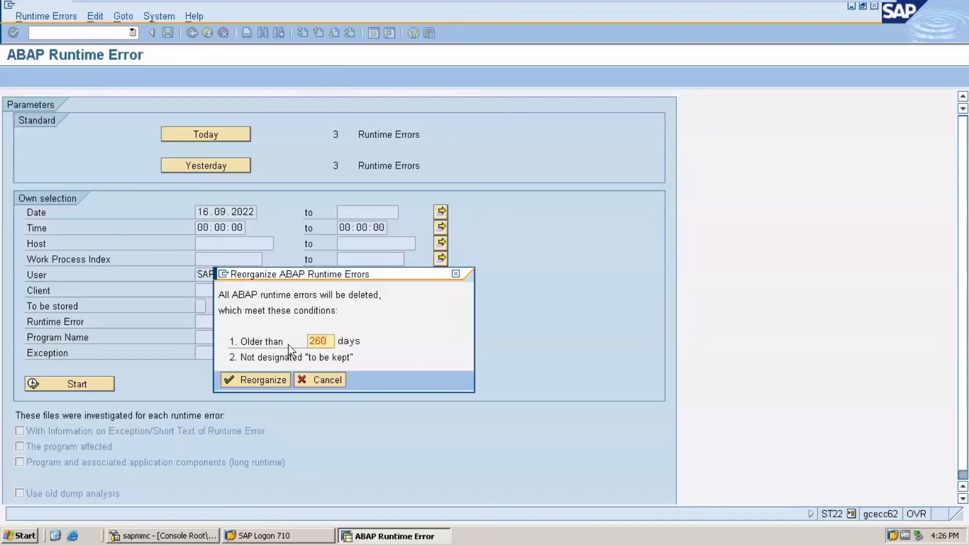
mouse_move(256, 380)
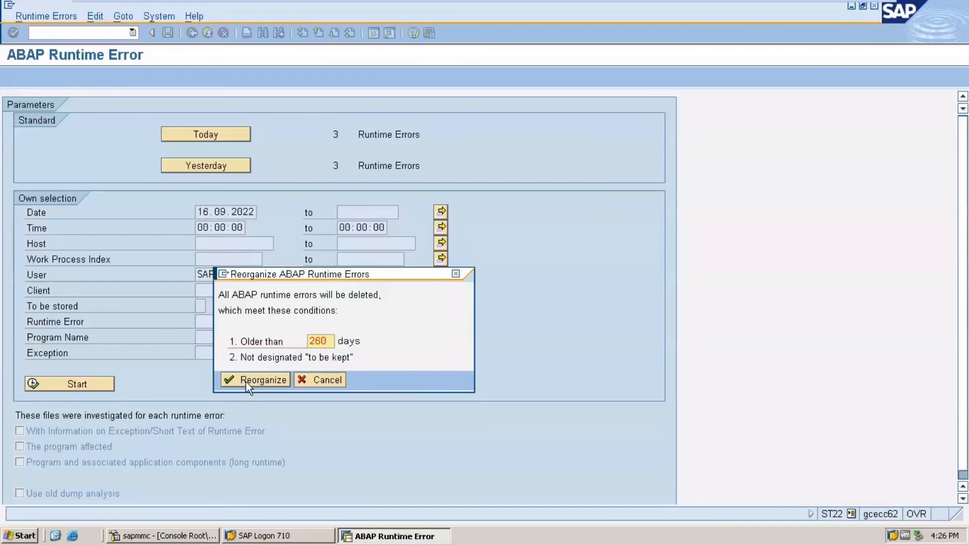
- Confirm the reorganize, deleting short dumps older than 260 days not marked to keep
left_click(254, 380)
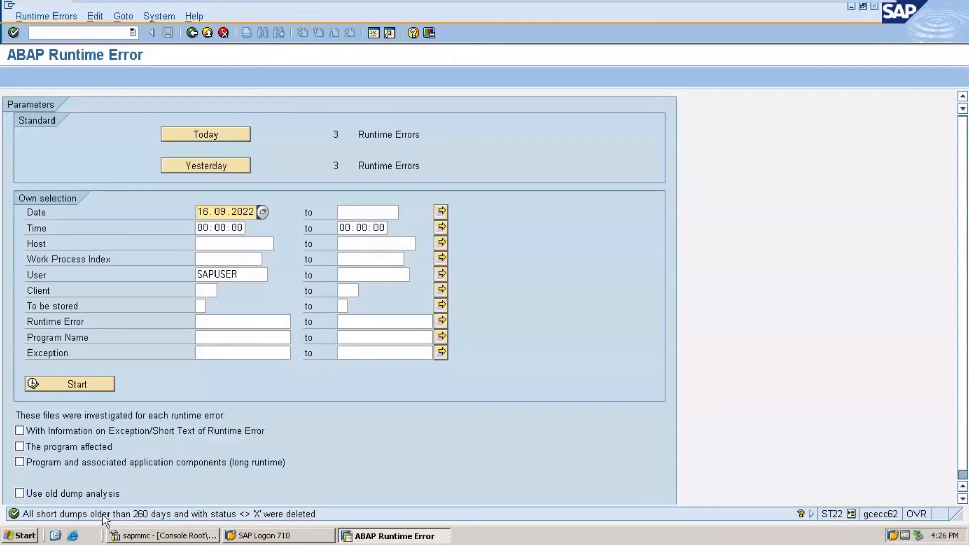
mouse_move(163, 524)
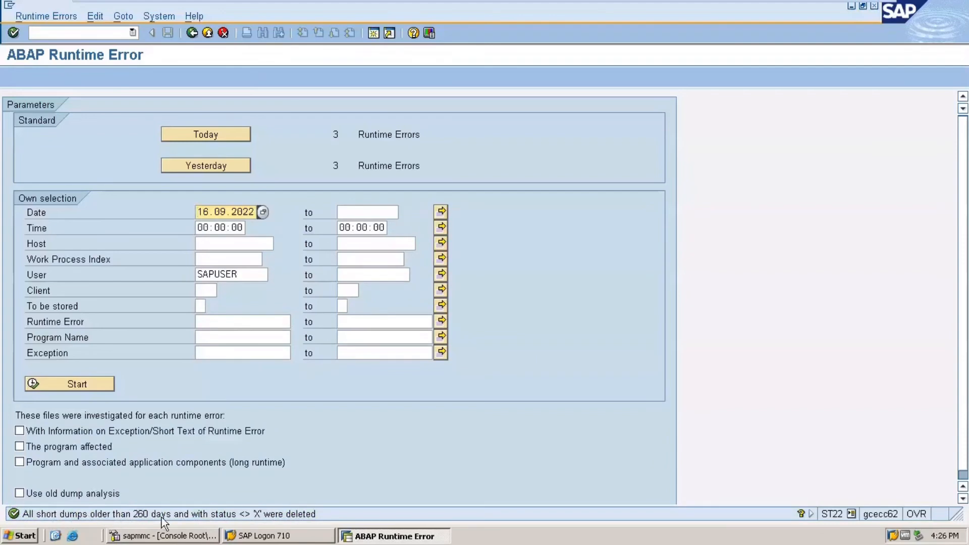